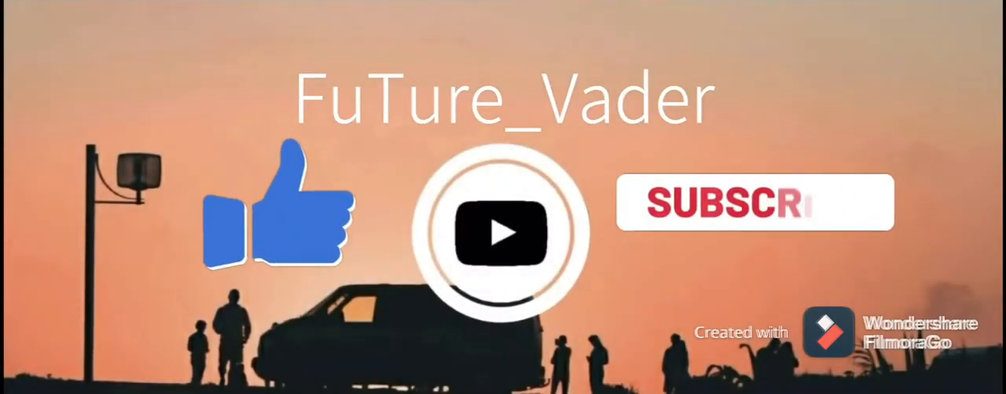
pyautogui.click(754, 203)
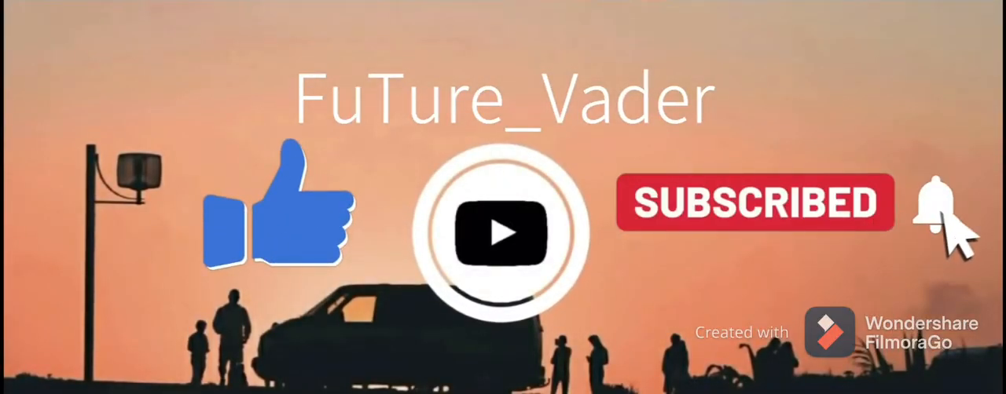
pyautogui.click(939, 212)
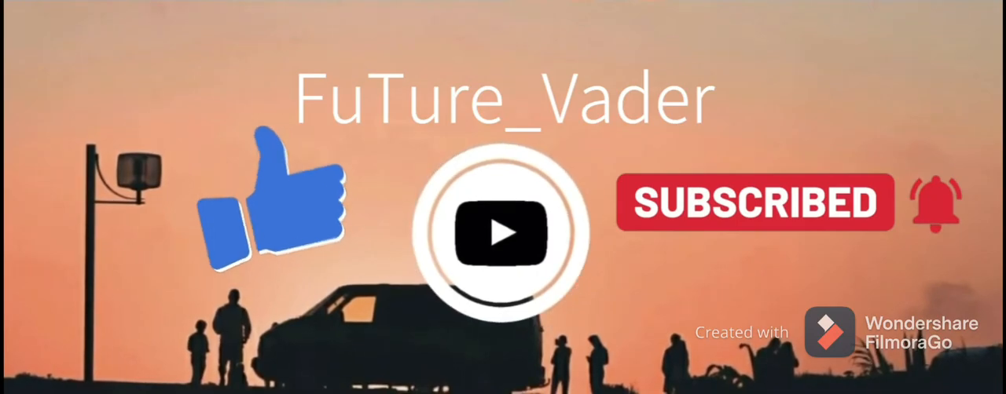